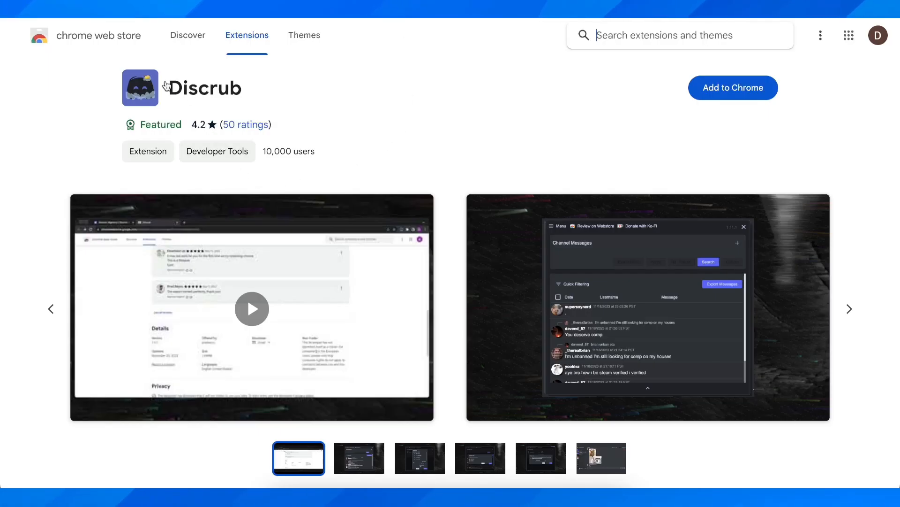
{"action": "mouse_move", "coordinate": [501, 119]}
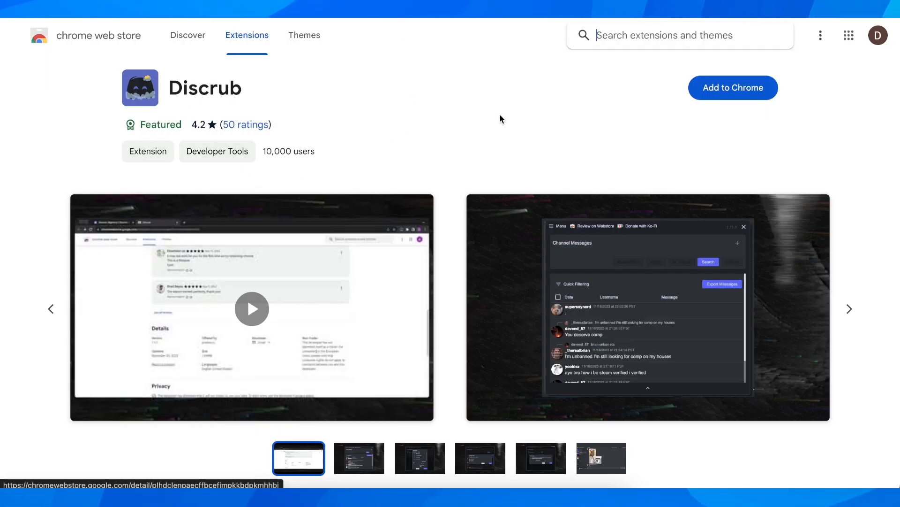
Add the Discrub extension to Chrome, accepting its discord.com permissions
{"action": "left_click", "coordinate": [732, 88]}
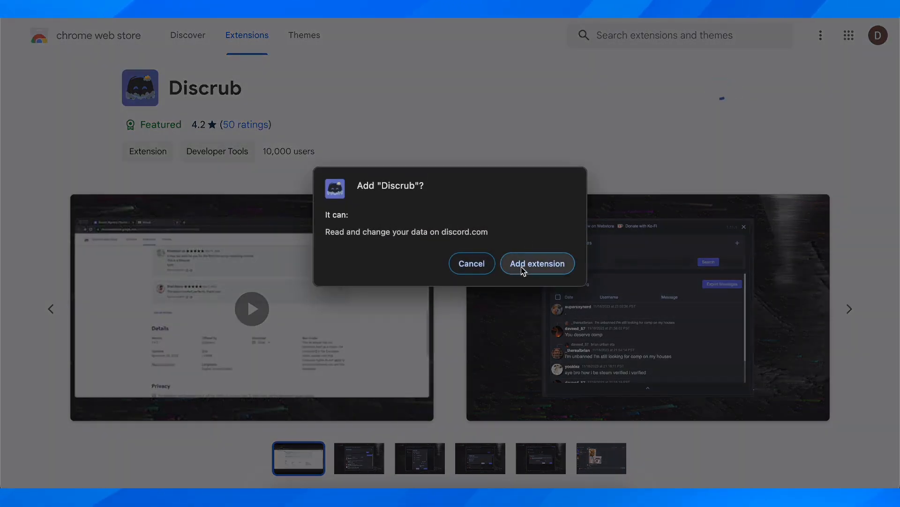
{"action": "left_click", "coordinate": [537, 263]}
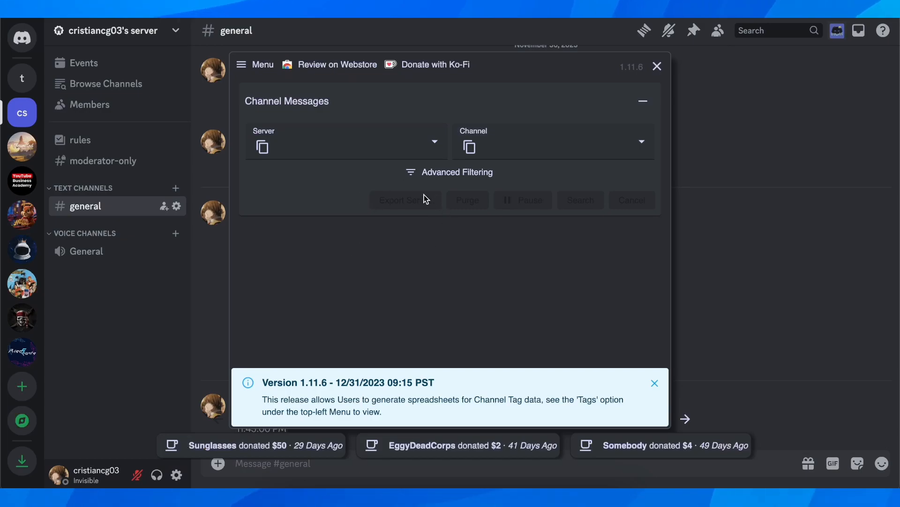
Choose cristiancg03's server in Discrub, then reopen the Server list
{"action": "left_click", "coordinate": [345, 141]}
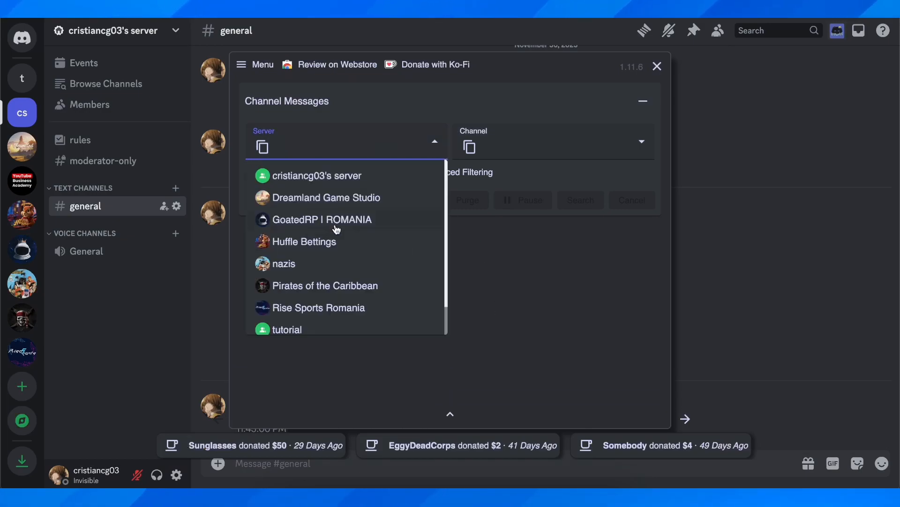
{"action": "left_click", "coordinate": [315, 176]}
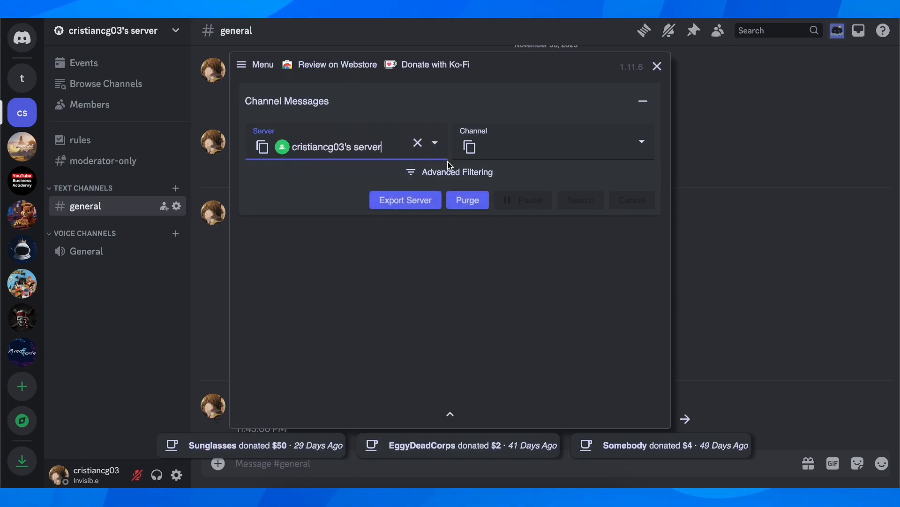
{"action": "left_click", "coordinate": [546, 146]}
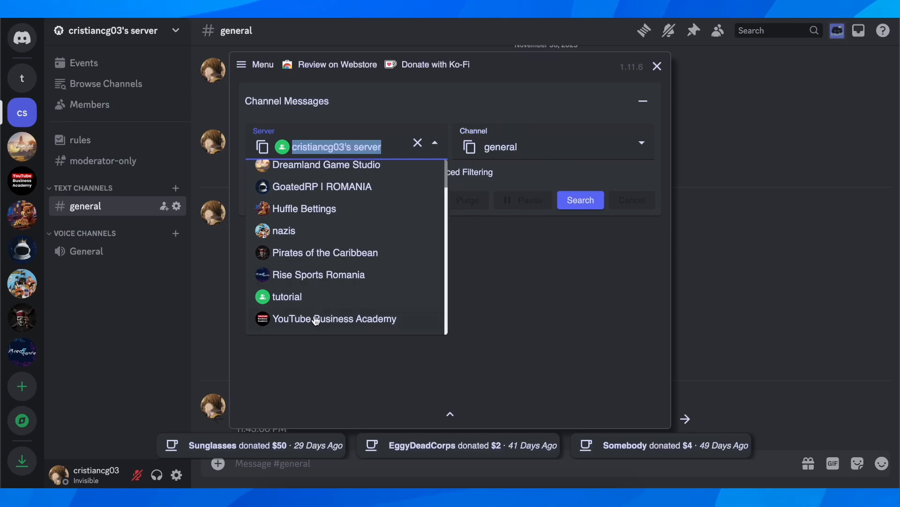
Set the server to YouTube Business Academy and the channel to General
{"action": "left_click", "coordinate": [333, 318]}
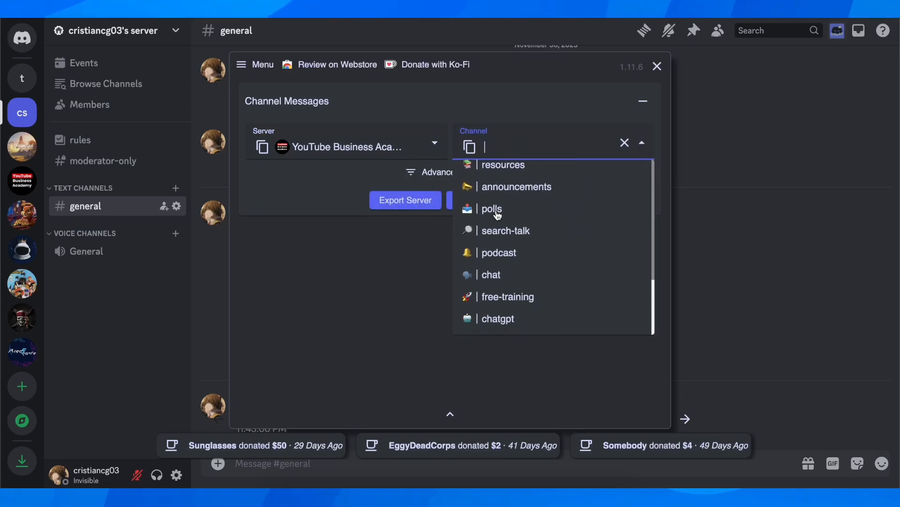
{"action": "scroll", "scroll_direction": "down", "scroll_amount": 3}
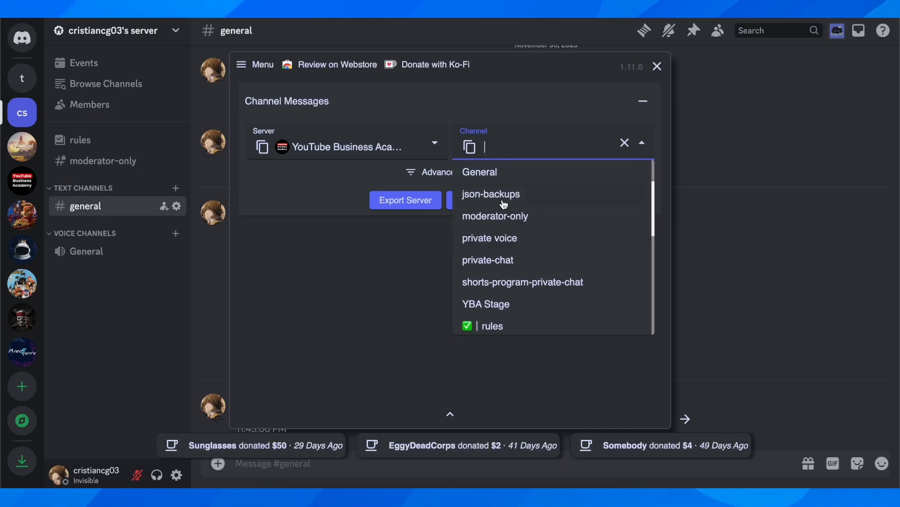
{"action": "left_click", "coordinate": [479, 172]}
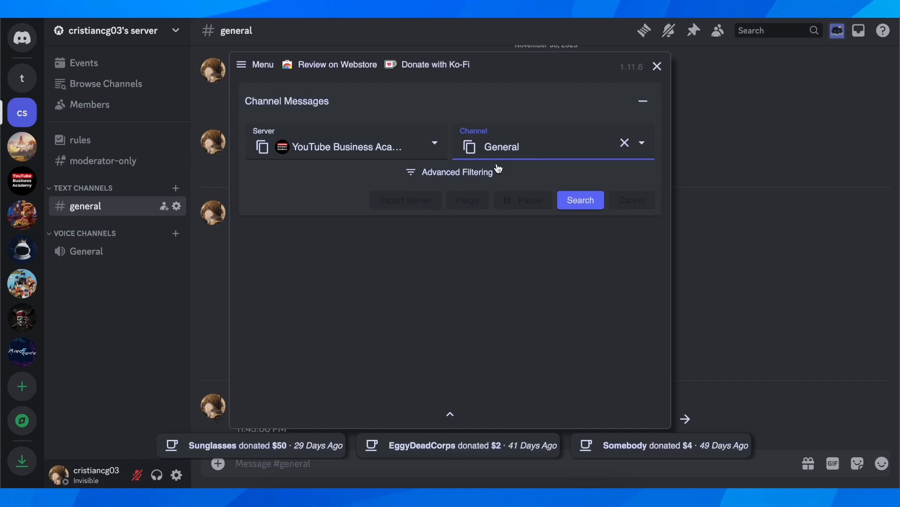
{"action": "mouse_move", "coordinate": [456, 267]}
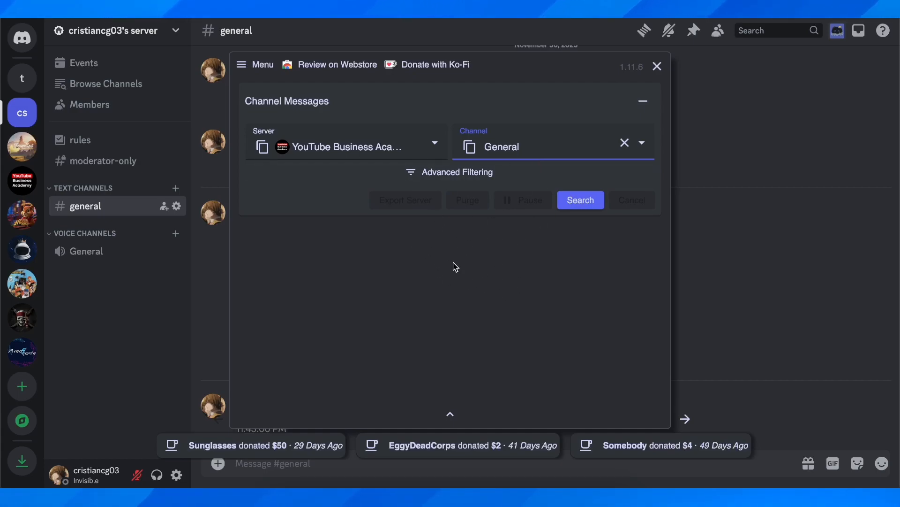
{"action": "mouse_move", "coordinate": [282, 248]}
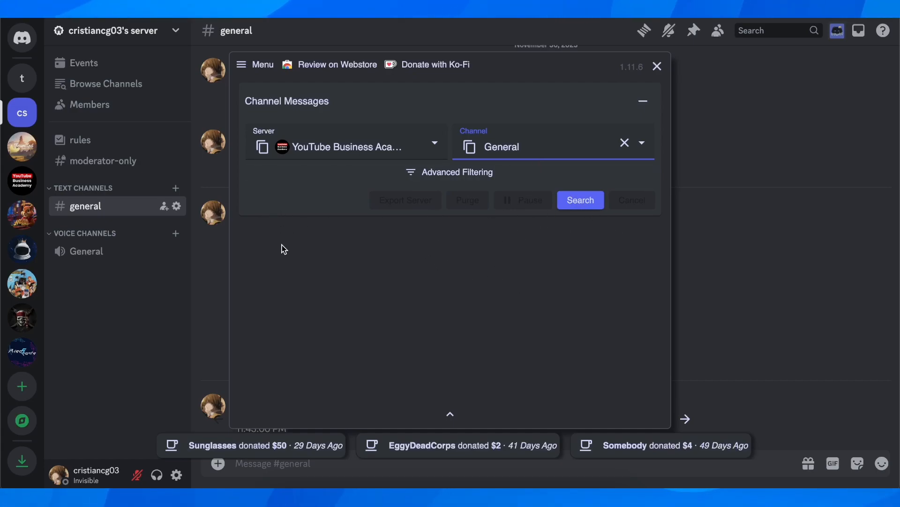
{"action": "mouse_move", "coordinate": [625, 202]}
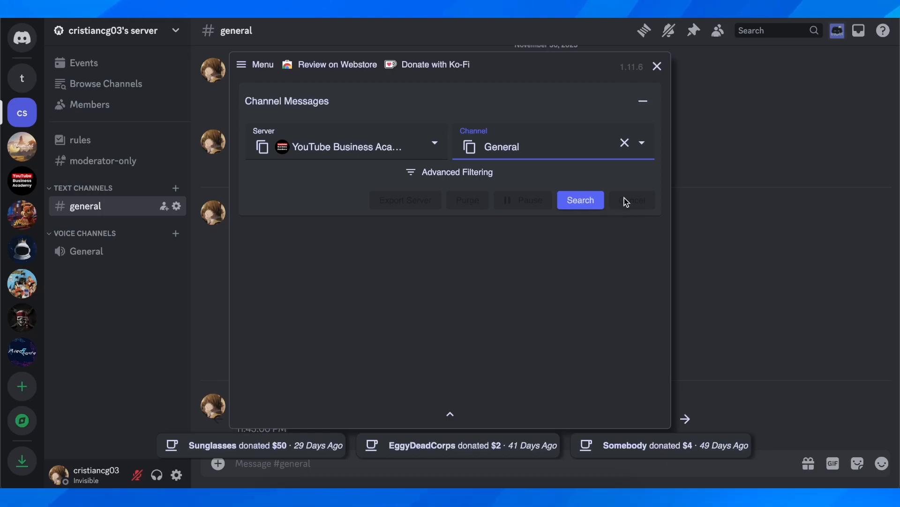
{"action": "mouse_move", "coordinate": [629, 146]}
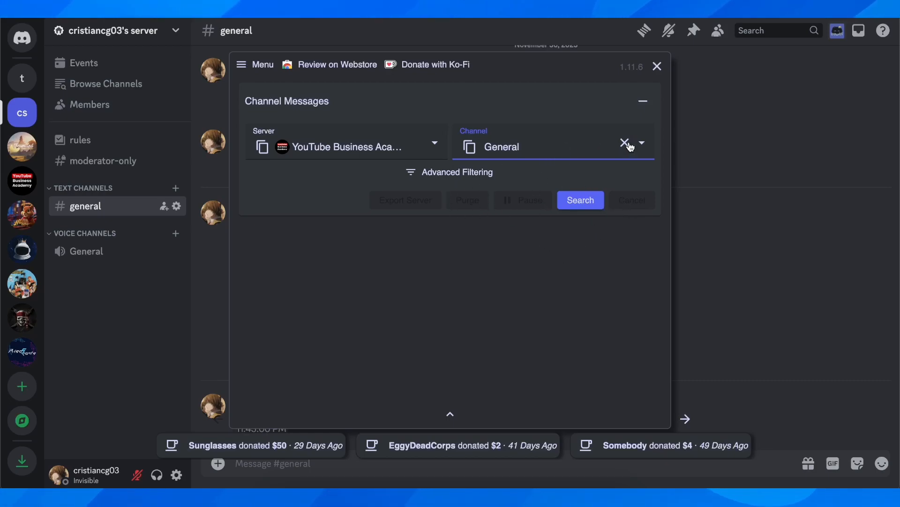
{"action": "mouse_move", "coordinate": [658, 67]}
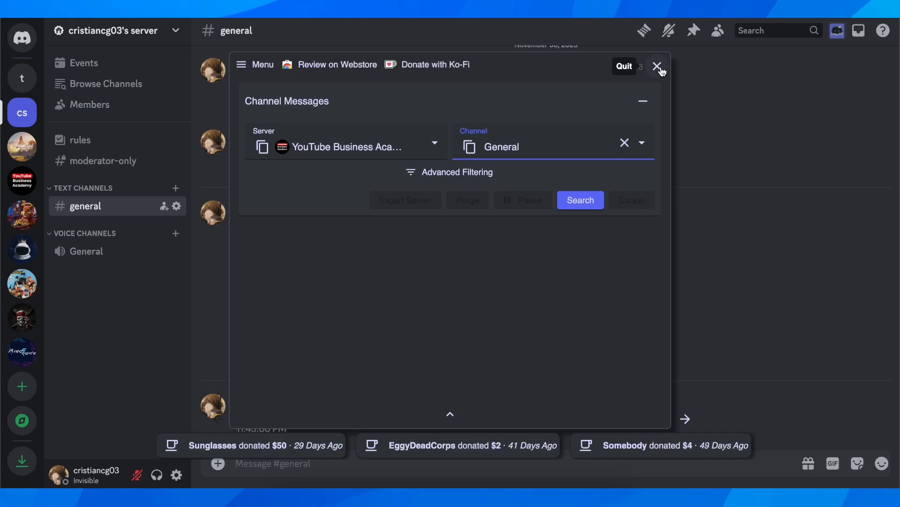
Quit the Discrub panel to return to the general channel's messages
{"action": "left_click", "coordinate": [640, 142]}
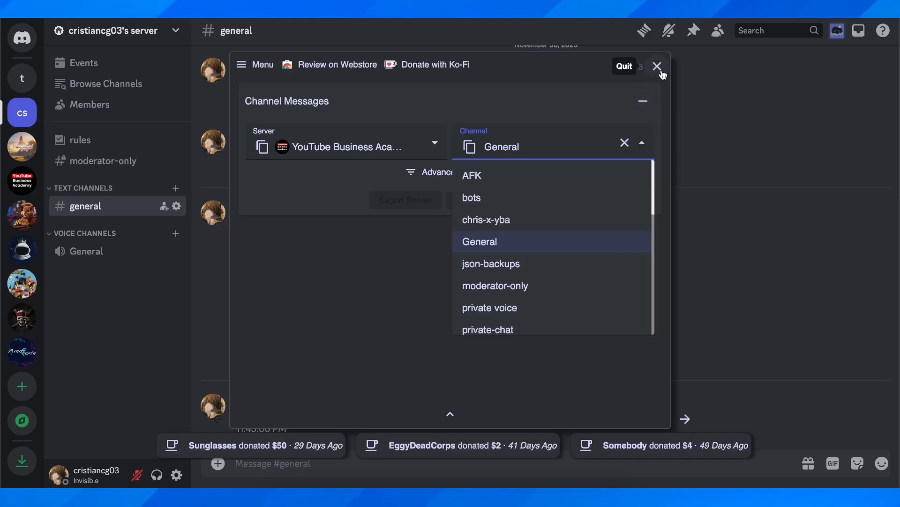
{"action": "left_click", "coordinate": [657, 66]}
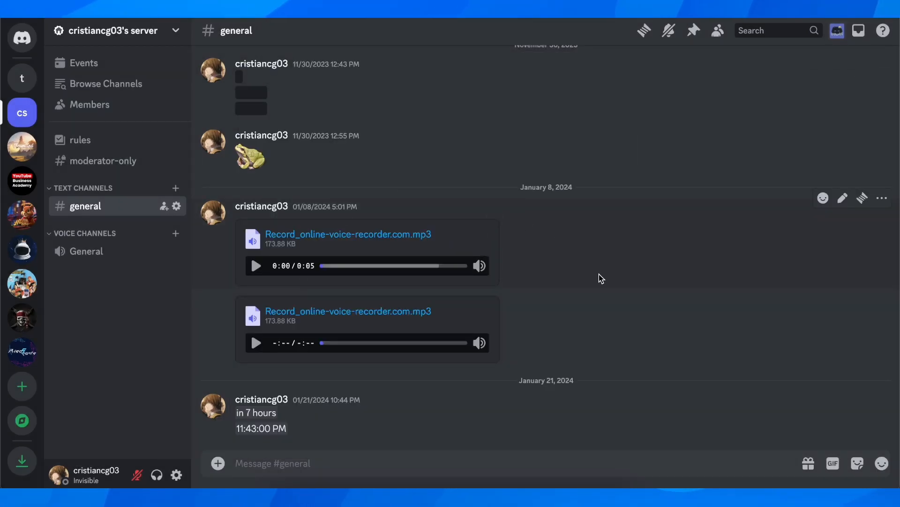